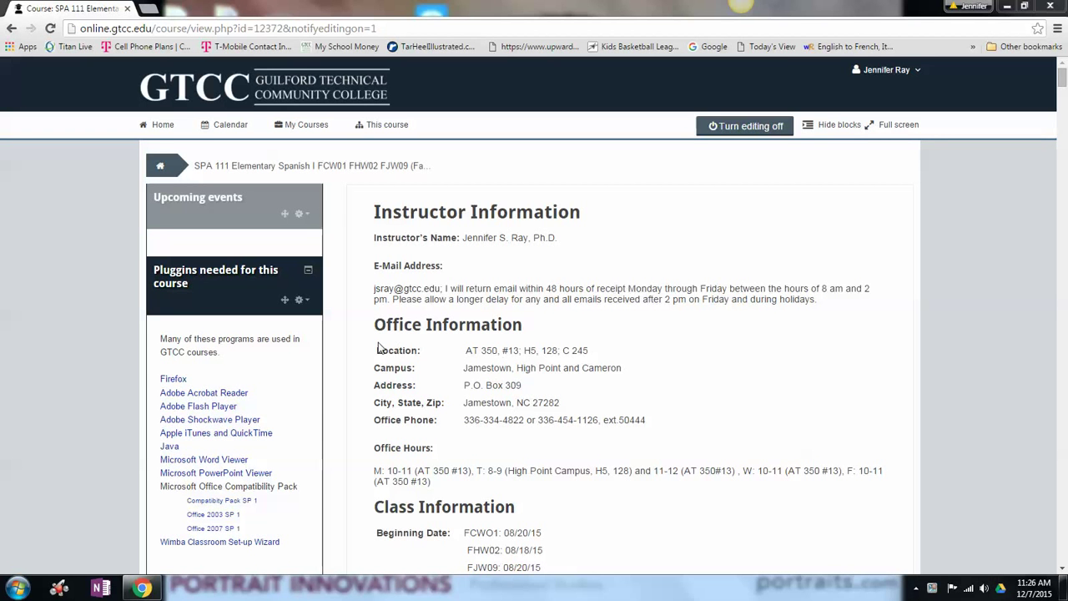
Scroll the SPA 111 course page down to the Assessment block with the Exit Outcomes link
scroll("down", 3)
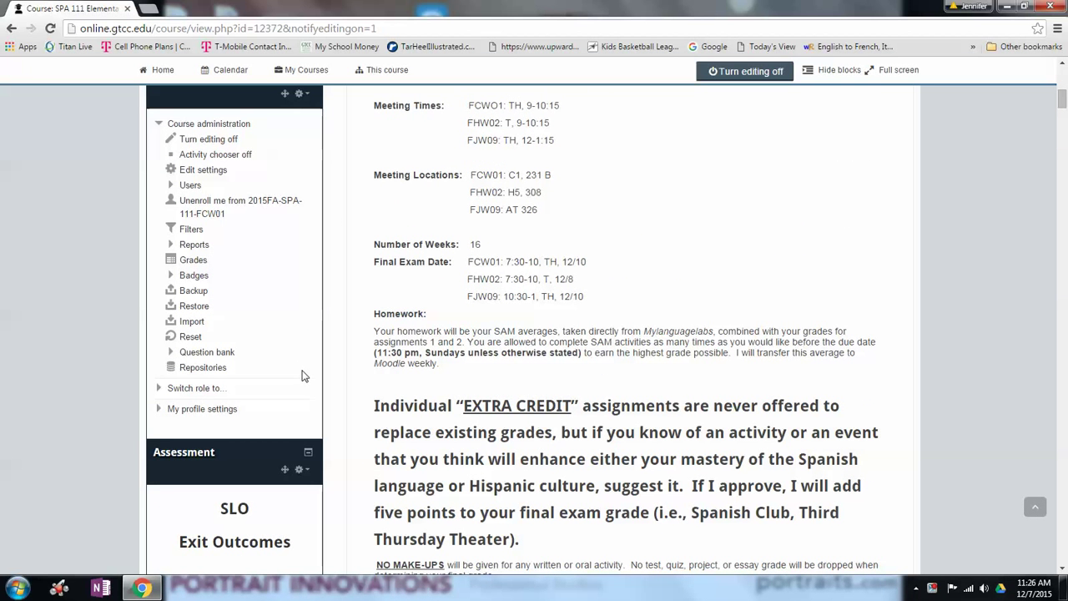
mouse_move(307, 375)
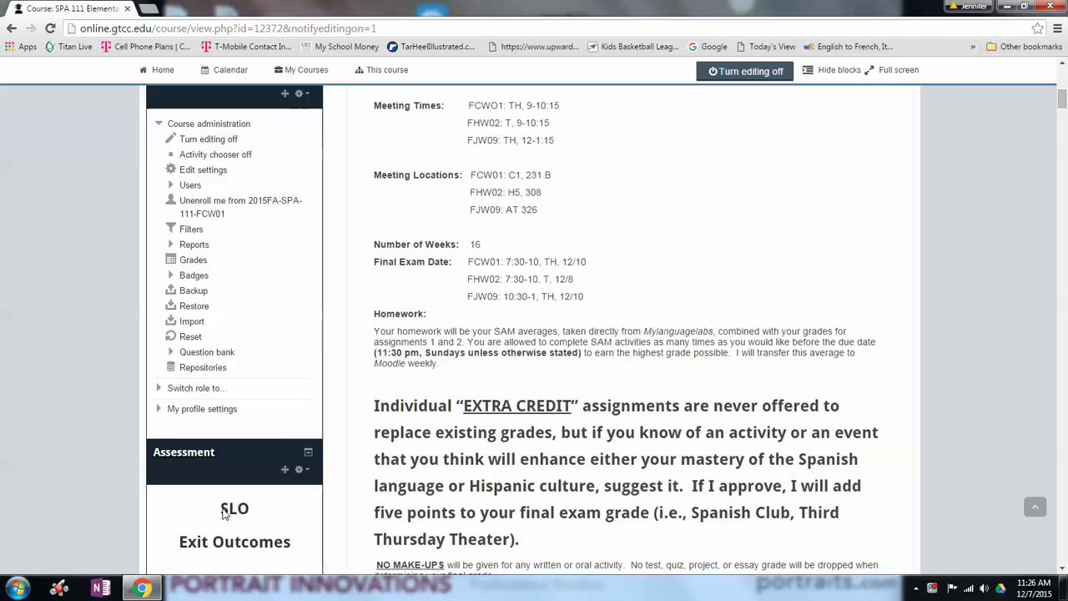
scroll("down", 3)
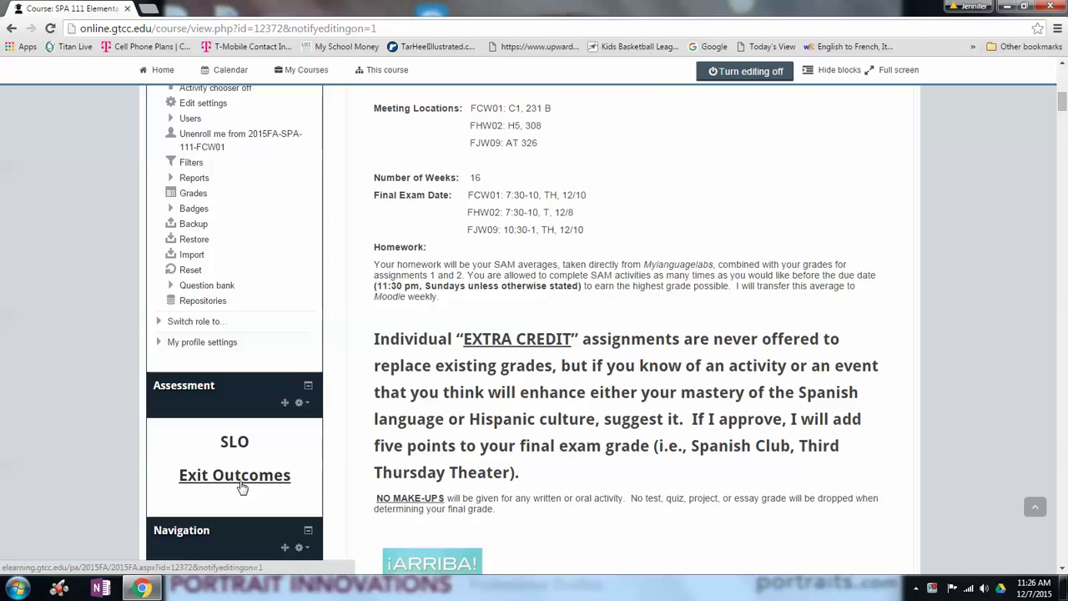
left_click(235, 475)
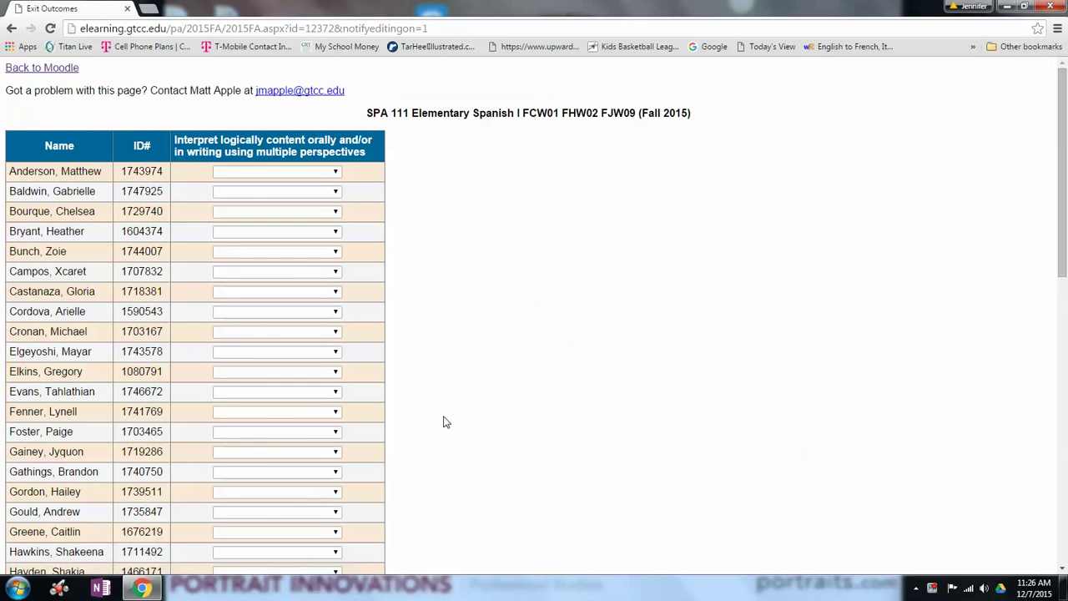
mouse_move(150, 371)
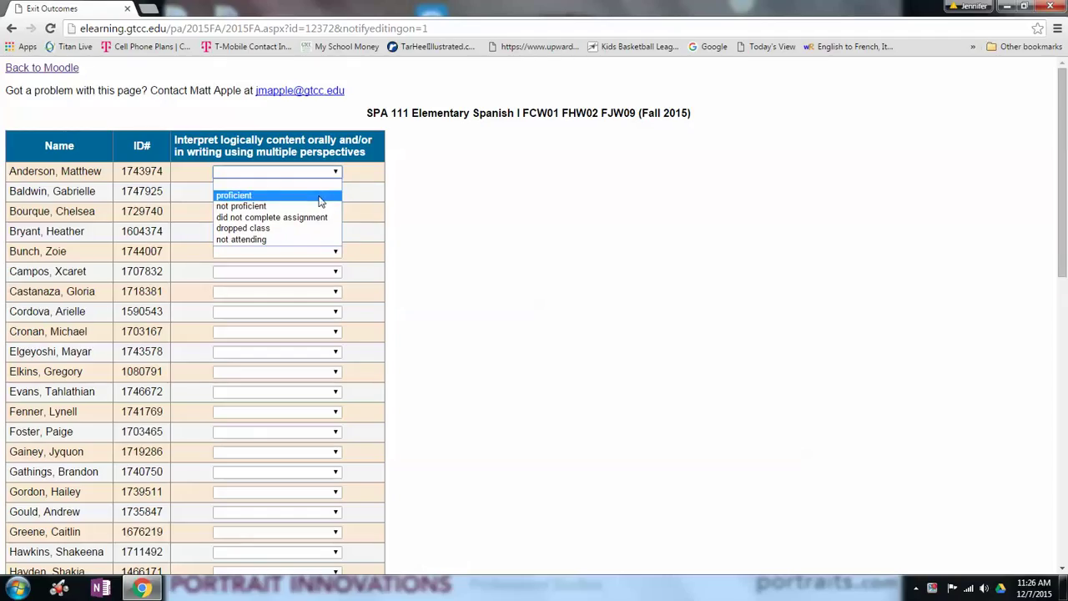
mouse_move(271, 217)
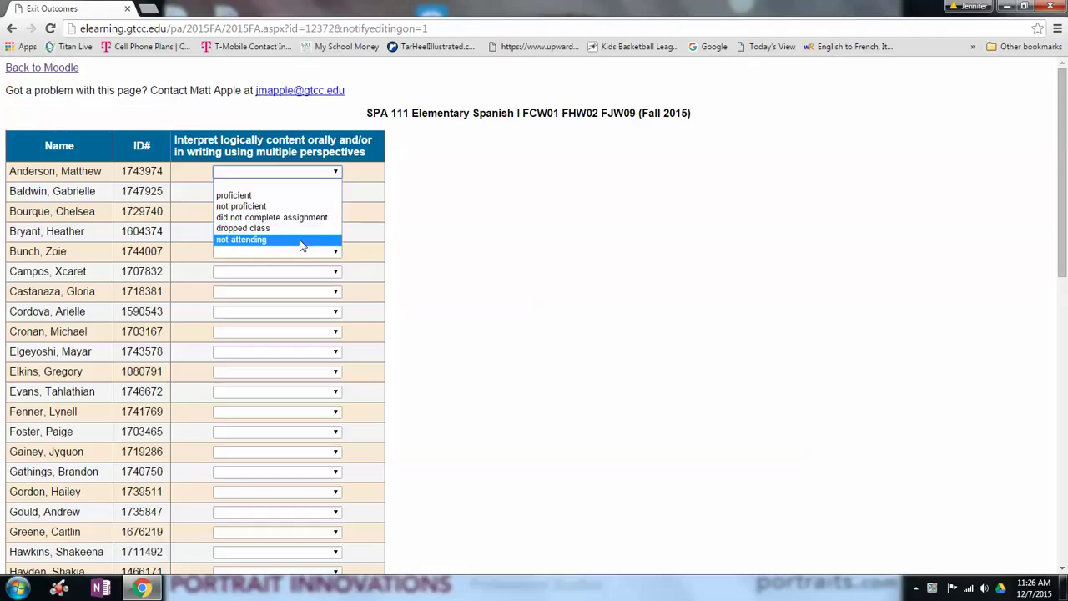
mouse_move(294, 194)
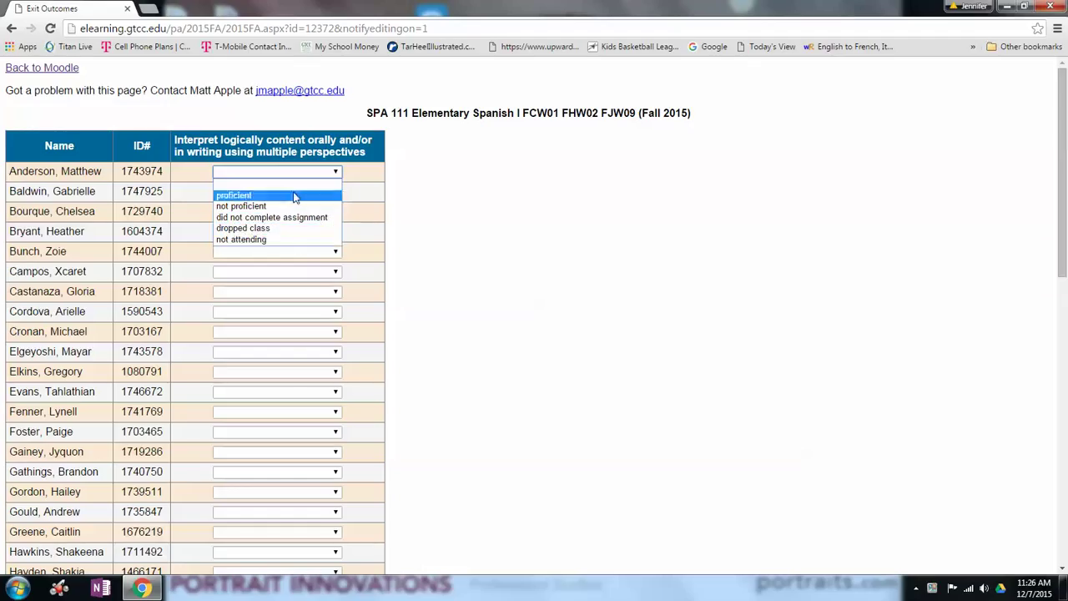
mouse_move(300, 199)
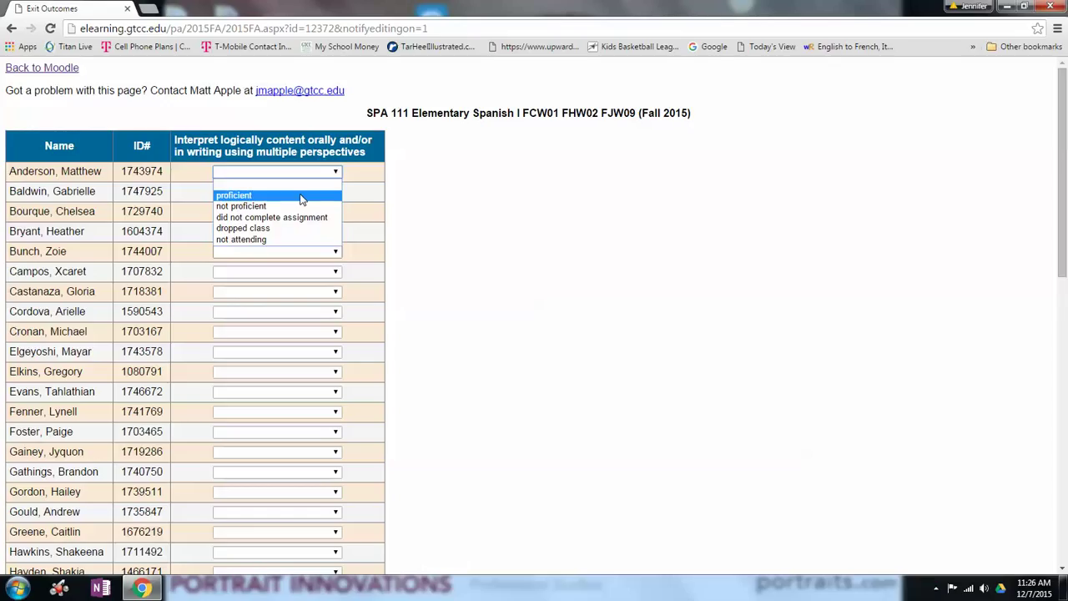
mouse_move(250, 206)
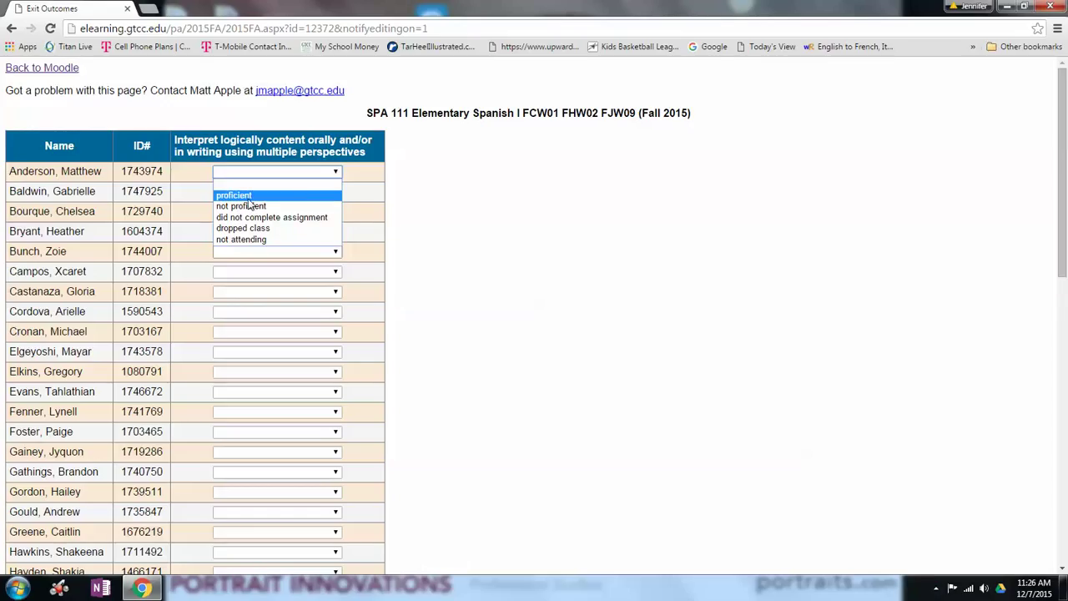
mouse_move(240, 206)
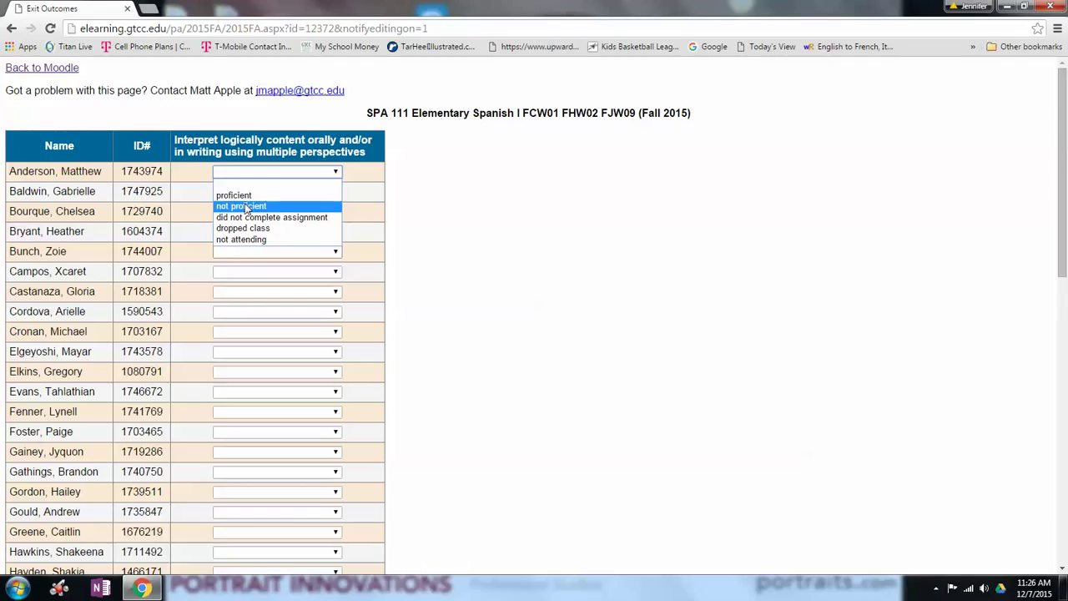
mouse_move(271, 217)
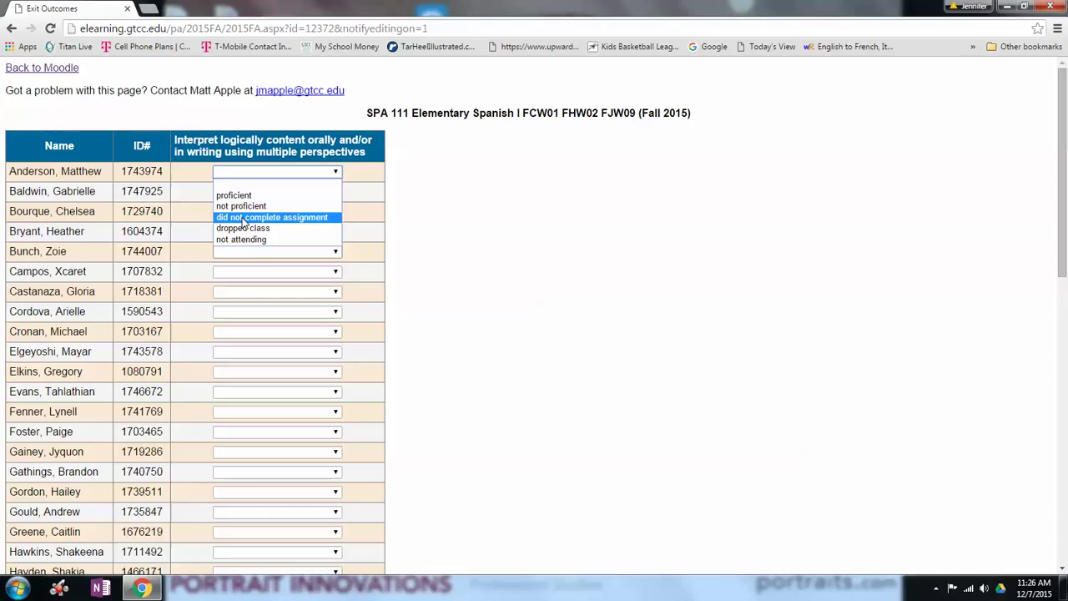
mouse_move(243, 228)
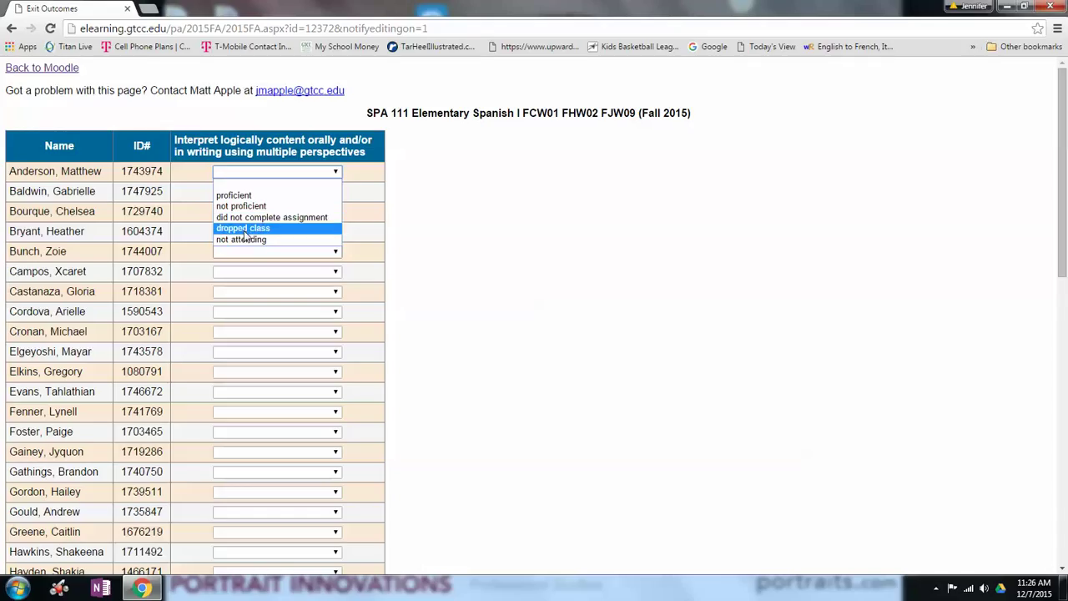
mouse_move(241, 239)
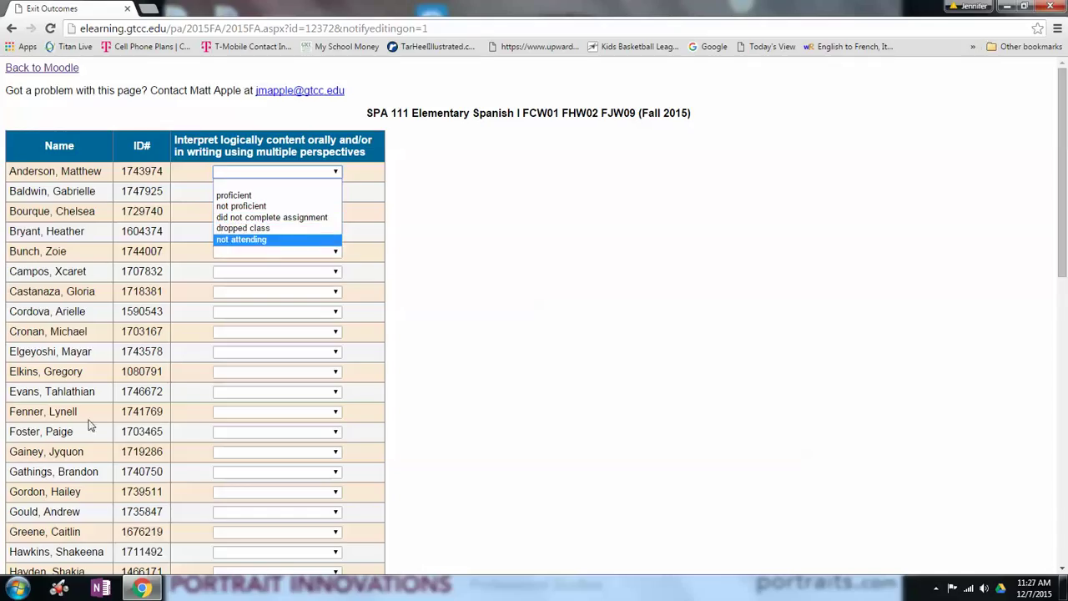
mouse_move(243, 228)
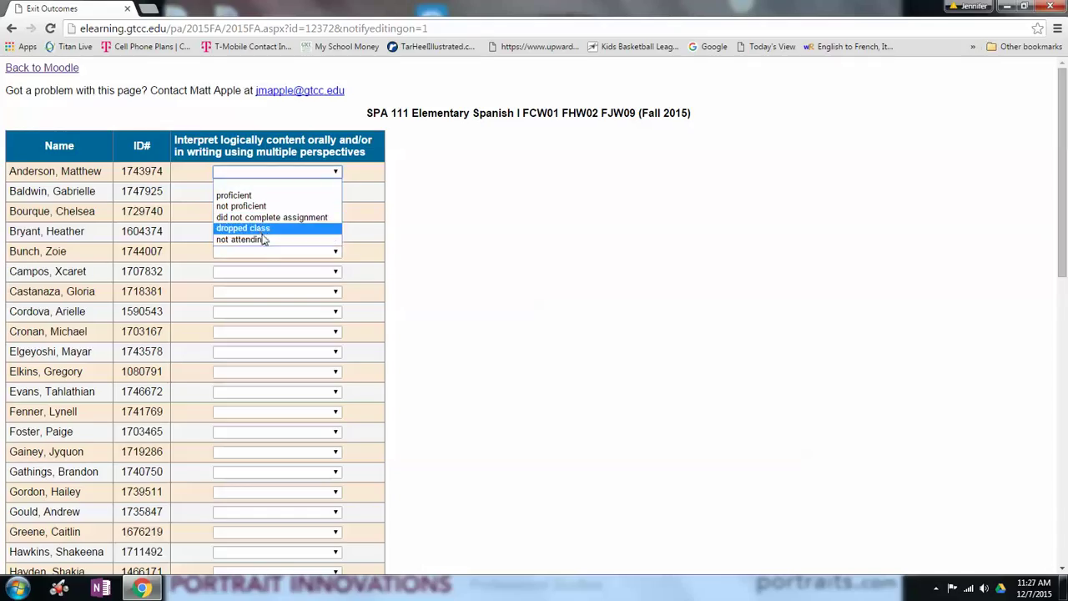
mouse_move(242, 239)
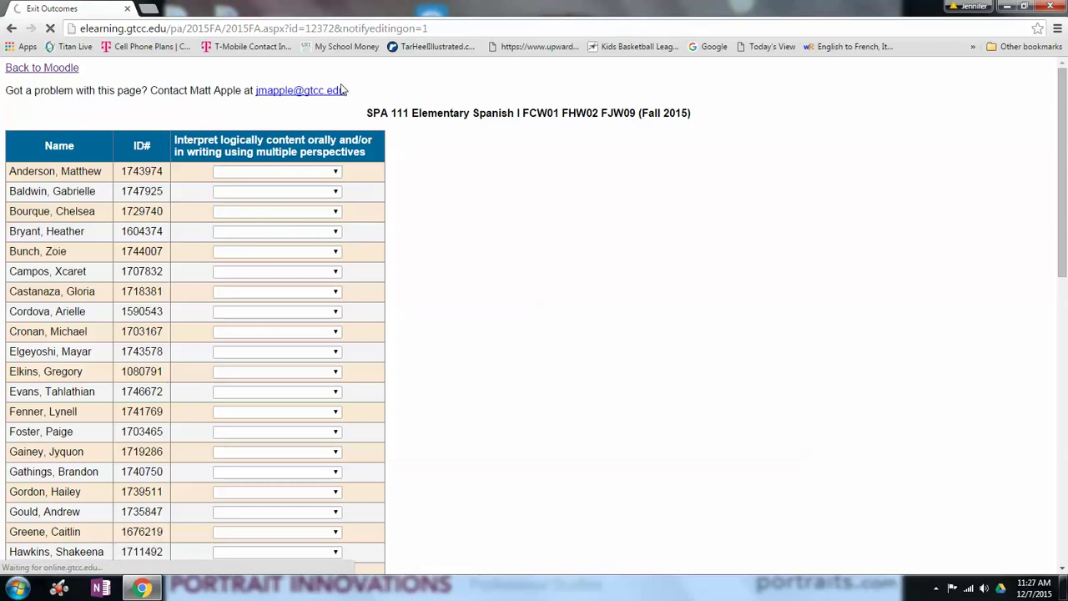
Return to the SPA 111 course page and open the Multiple Choice Quiz activity
left_click(41, 68)
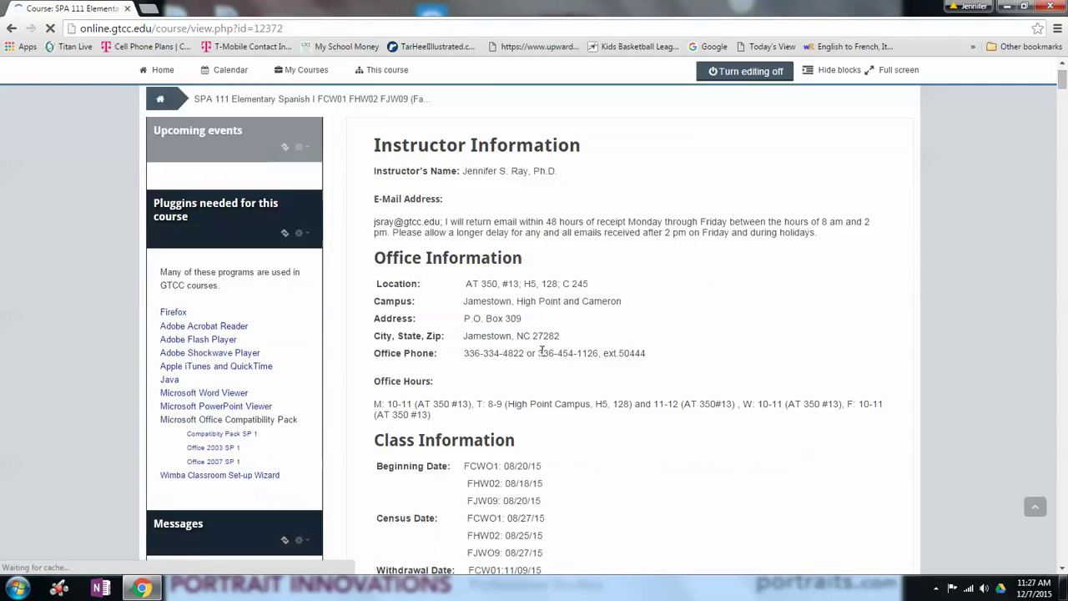
scroll("down", 3)
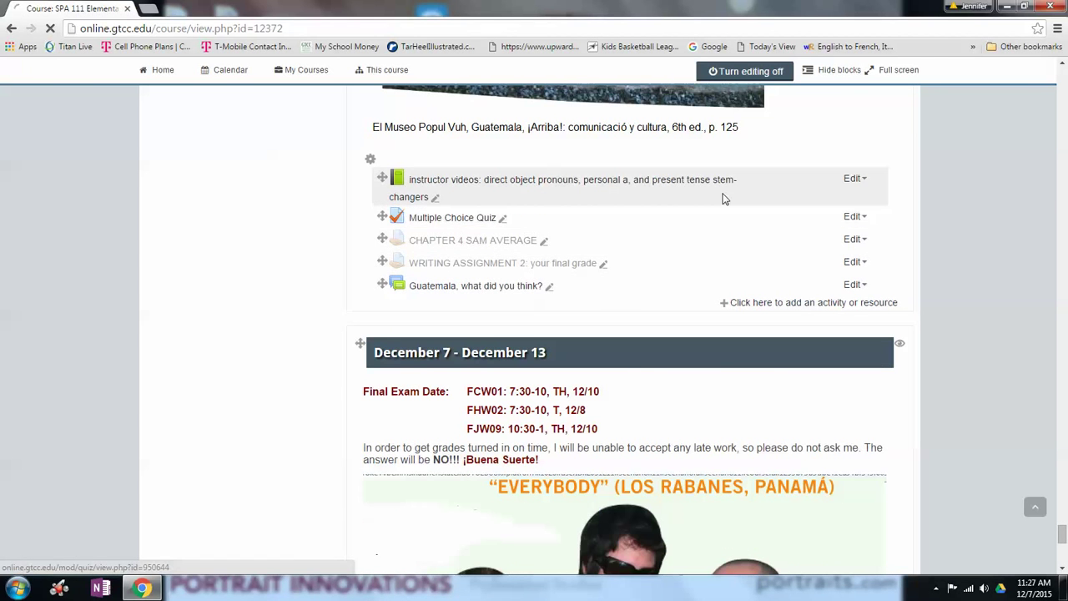
left_click(453, 218)
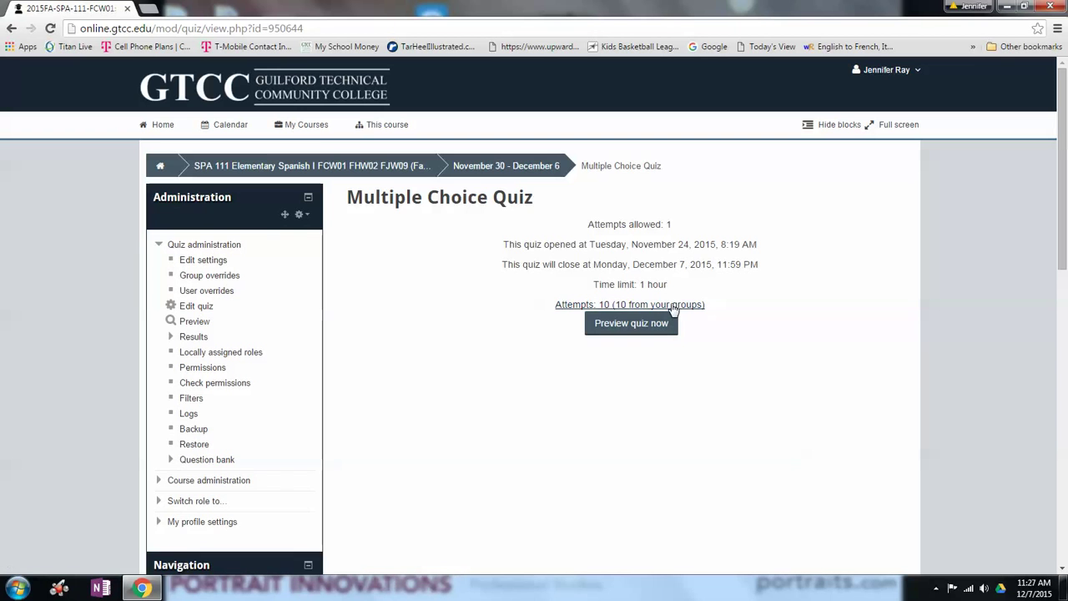
Open the quiz's Attempts report and scroll to the table of student attempts and grades
left_click(629, 304)
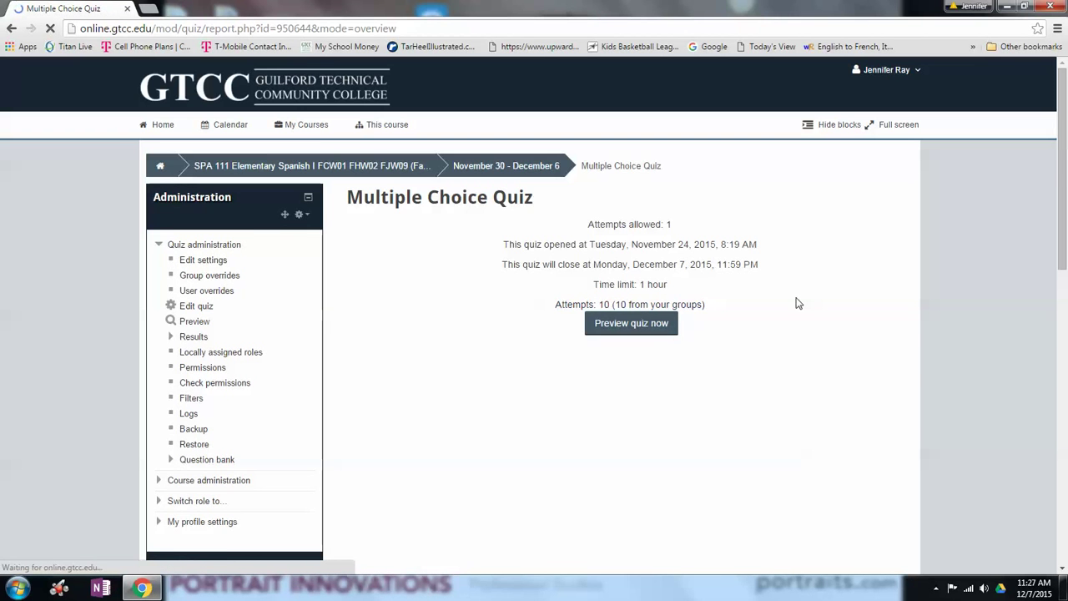
left_click(193, 336)
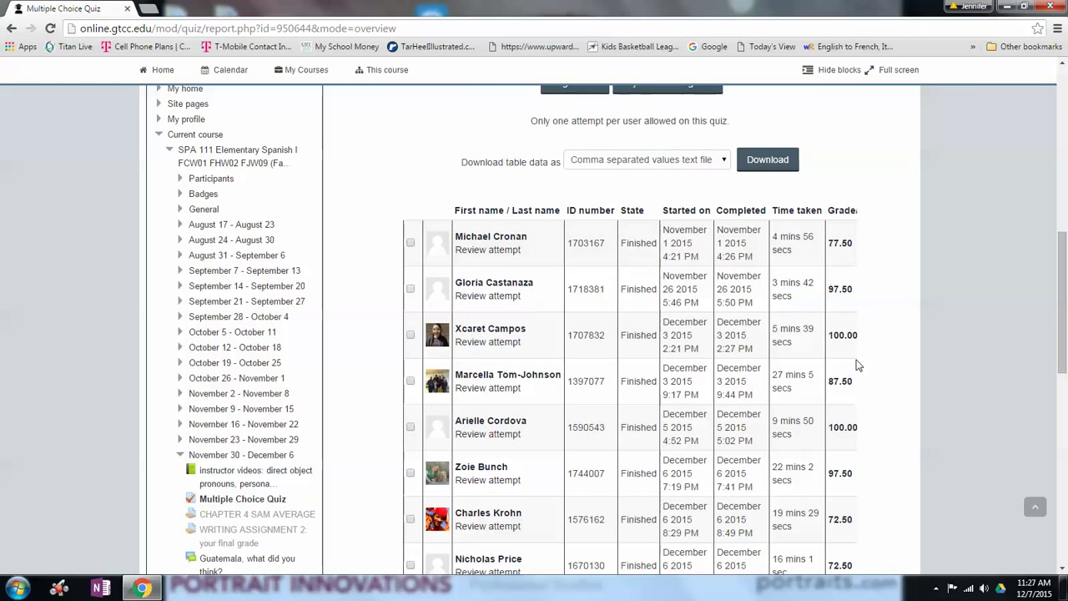
scroll("down", 3)
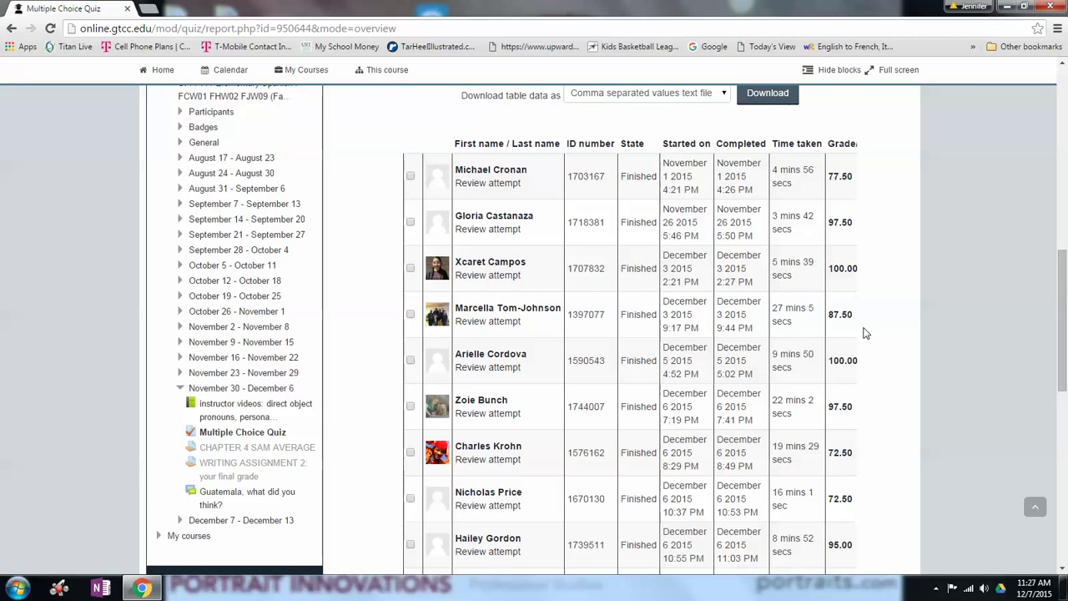
mouse_move(868, 327)
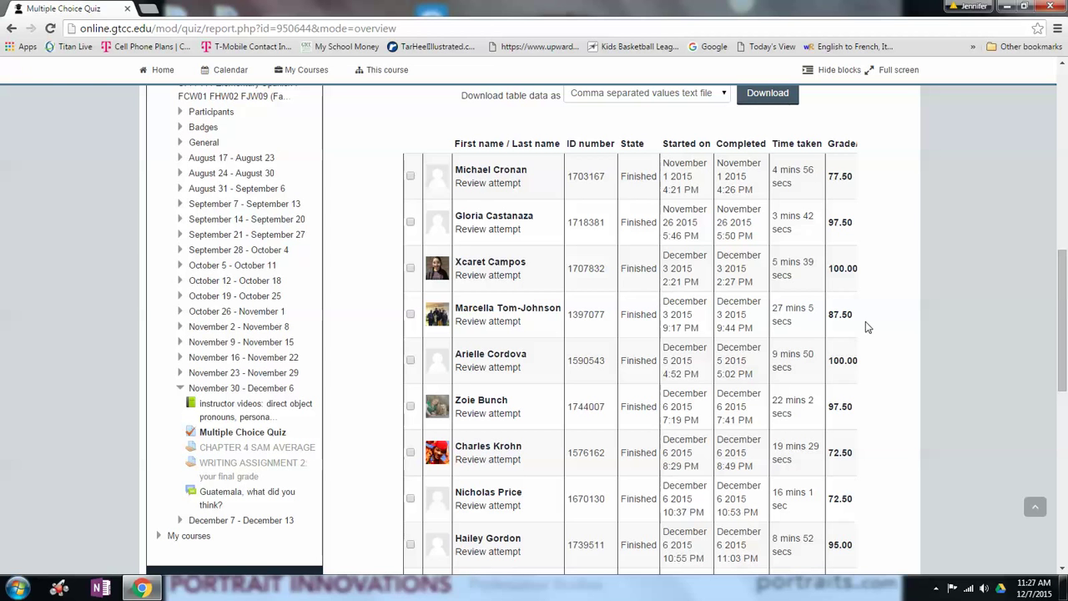
mouse_move(313, 348)
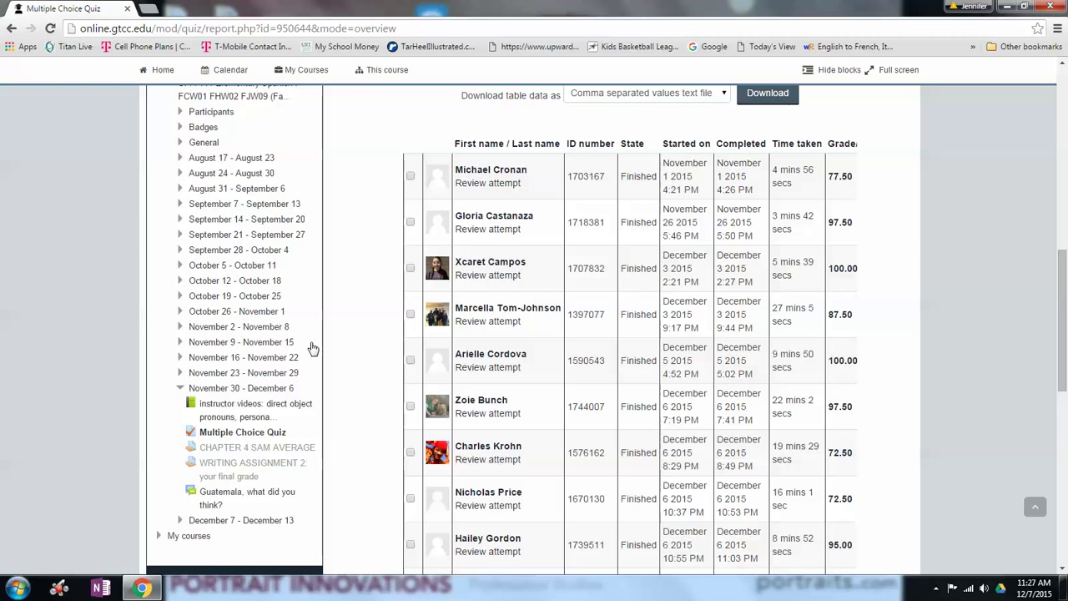